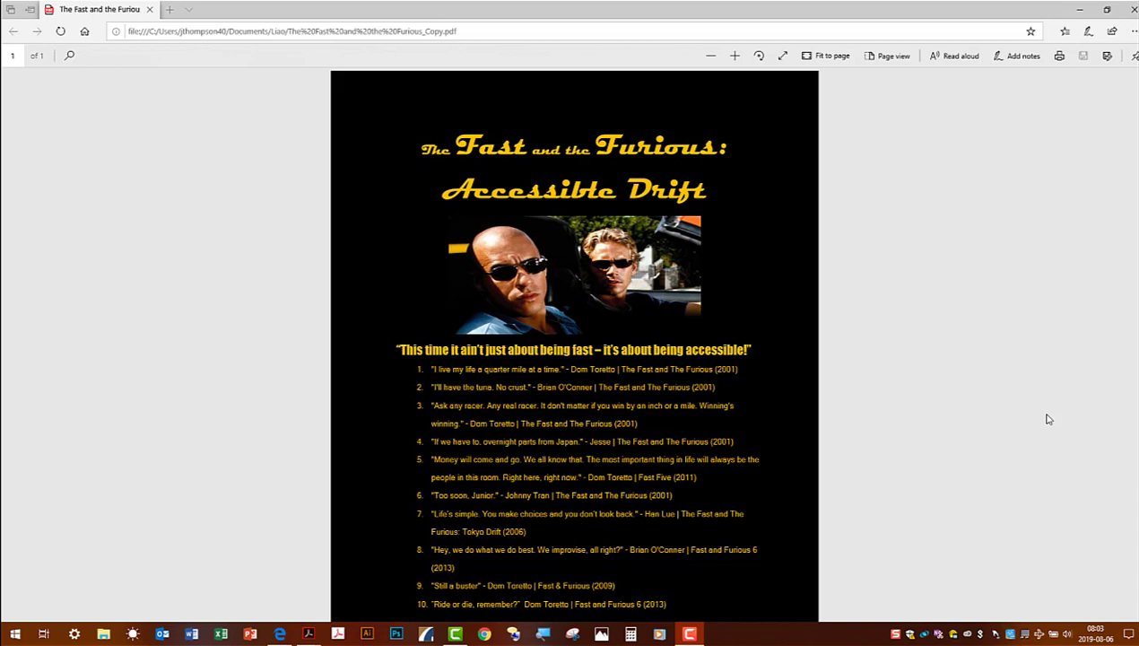
pyautogui.moveTo(1005, 172)
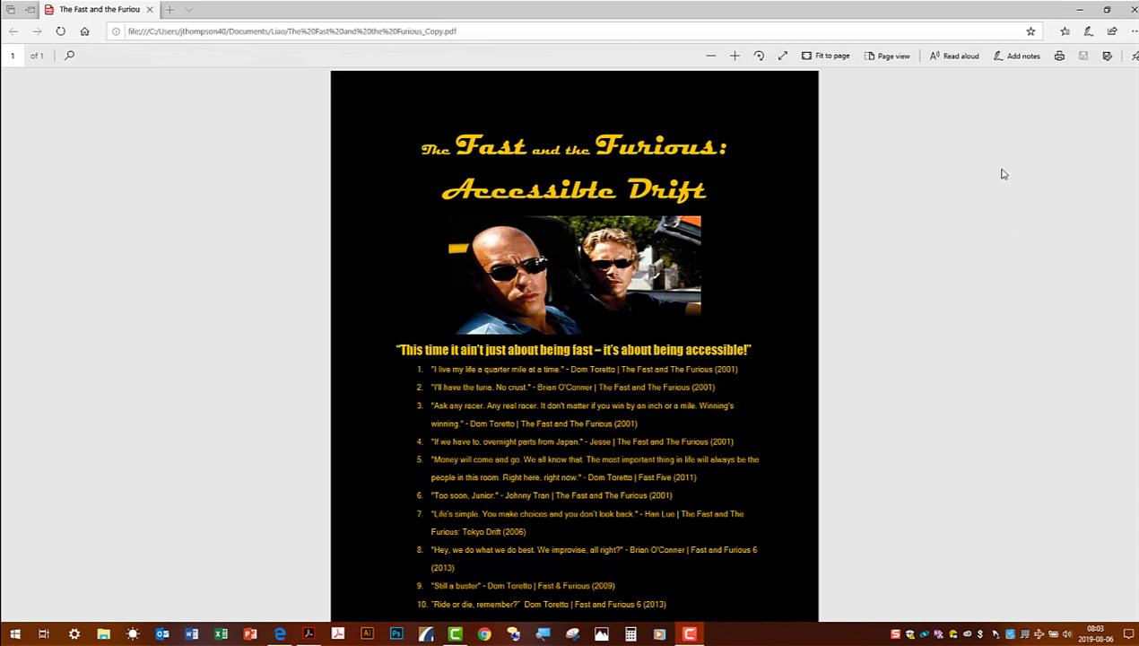
# - Start Read aloud in Edge for the Fast and the Furious PDF
pyautogui.click(954, 56)
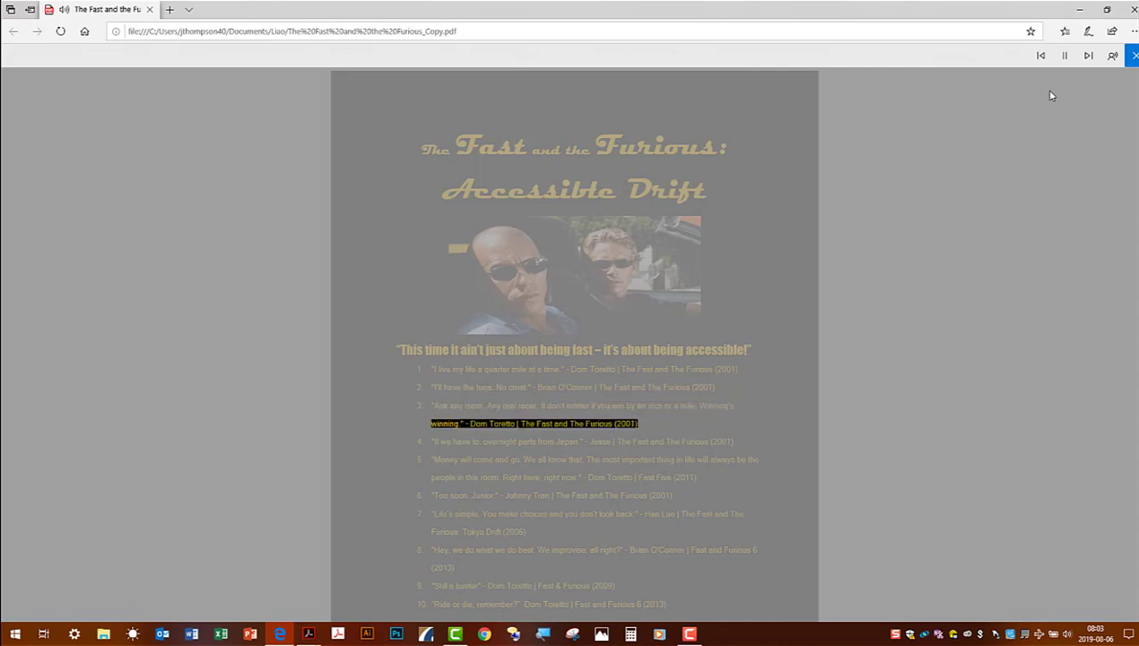
pyautogui.moveTo(1062, 83)
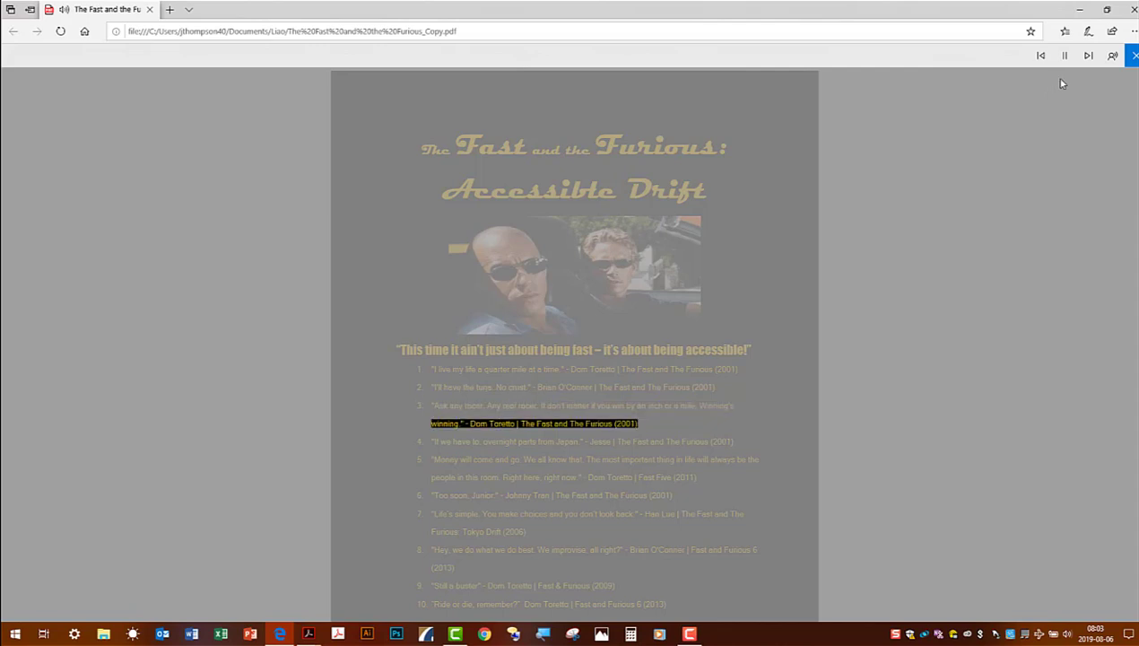
pyautogui.moveTo(1065, 56)
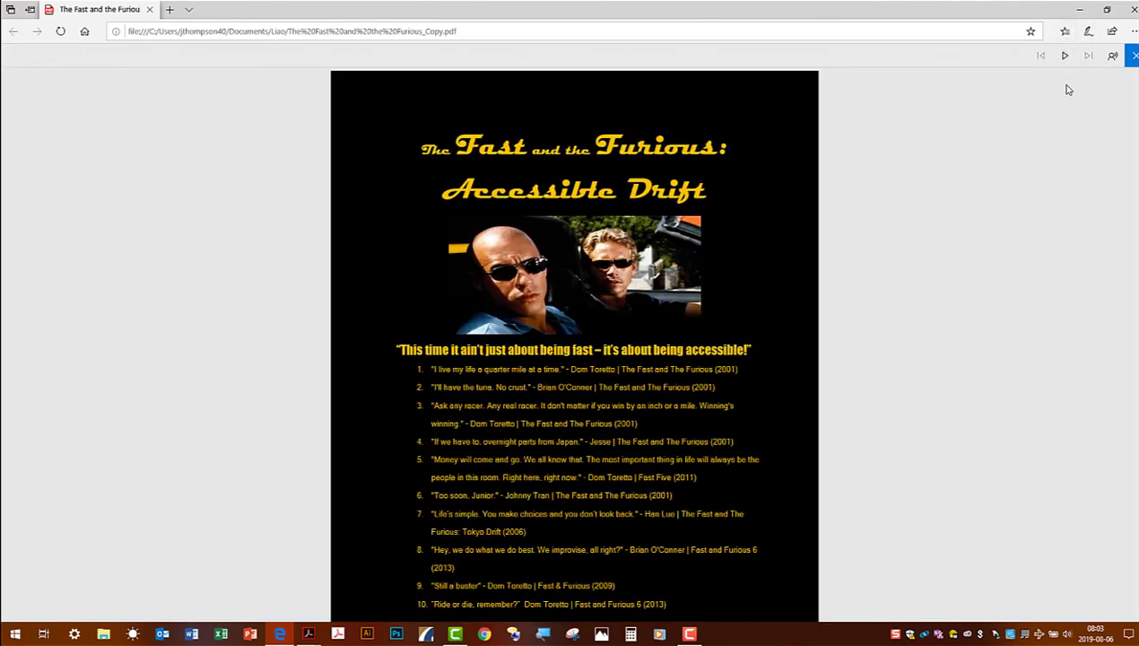
pyautogui.moveTo(782, 344)
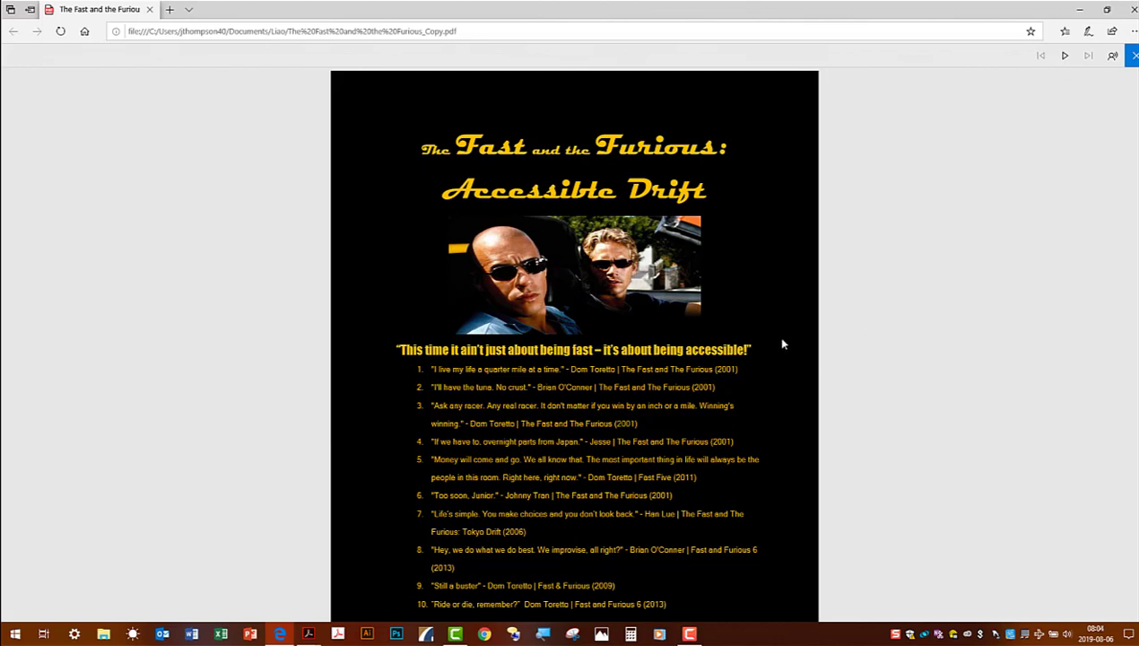
pyautogui.moveTo(785, 230)
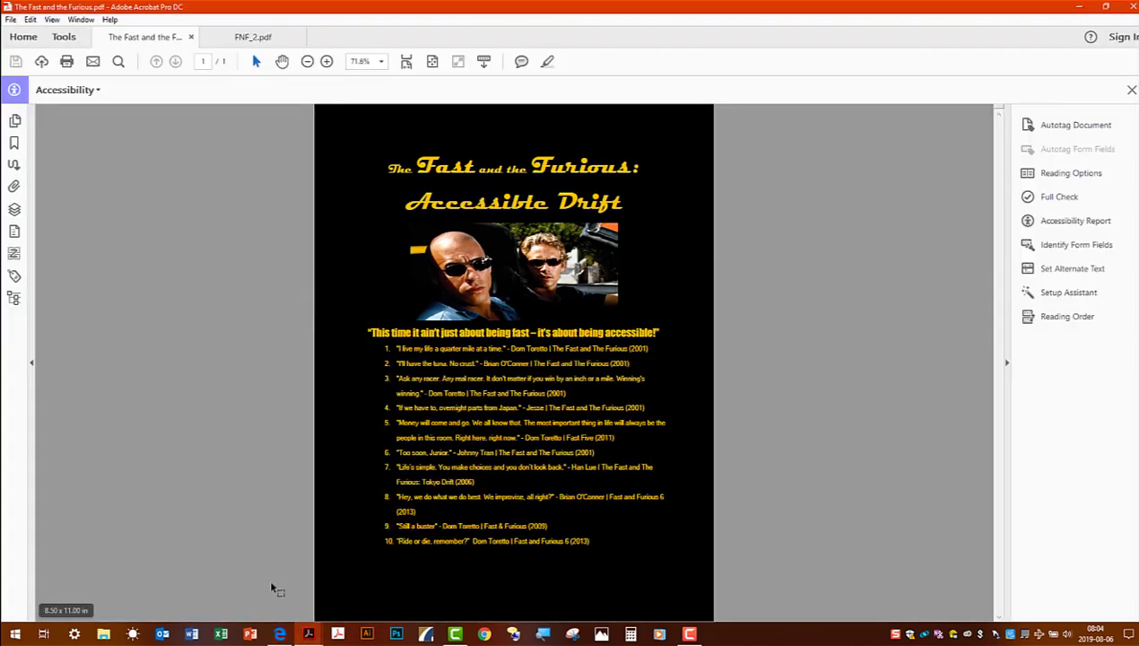
pyautogui.moveTo(286, 488)
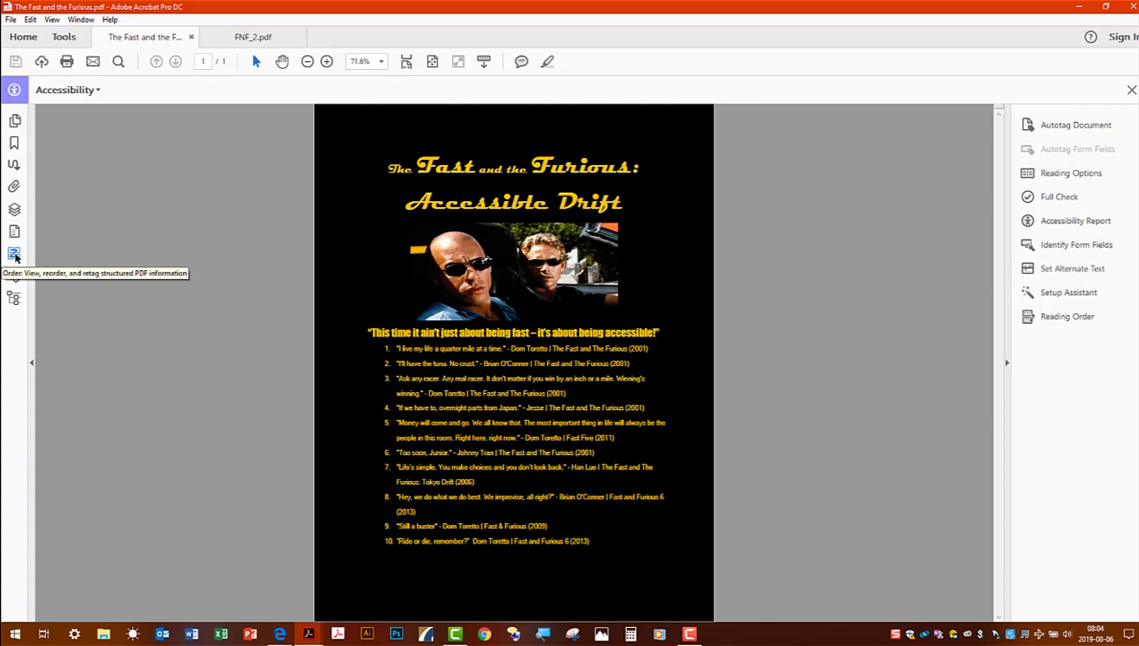
pyautogui.moveTo(1065, 316)
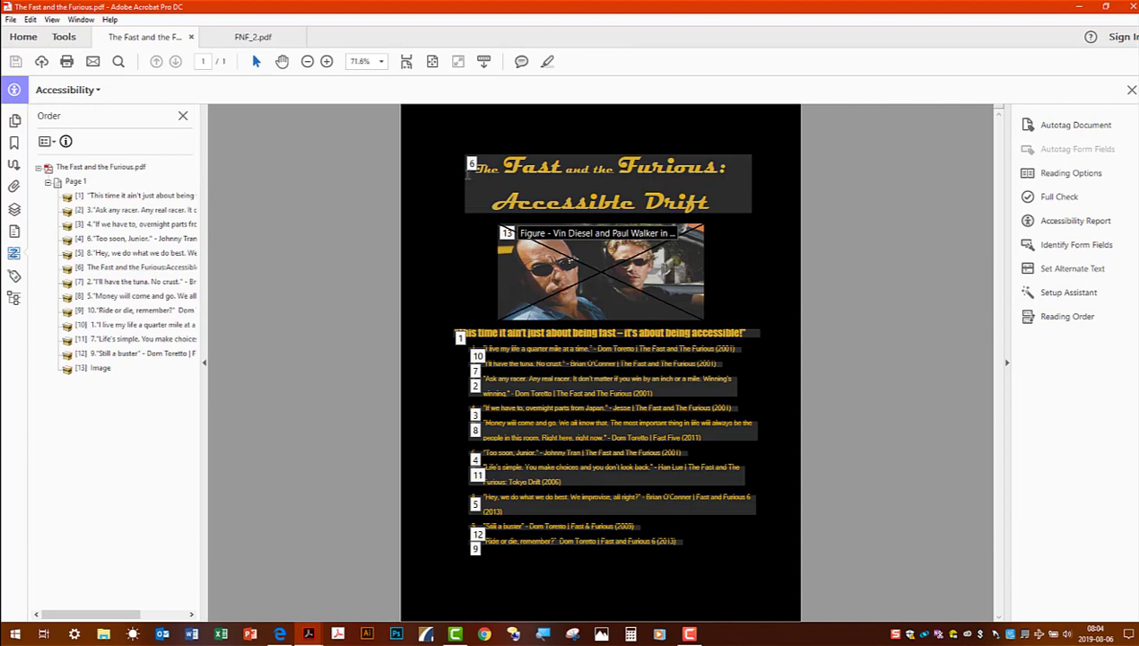
pyautogui.moveTo(449, 268)
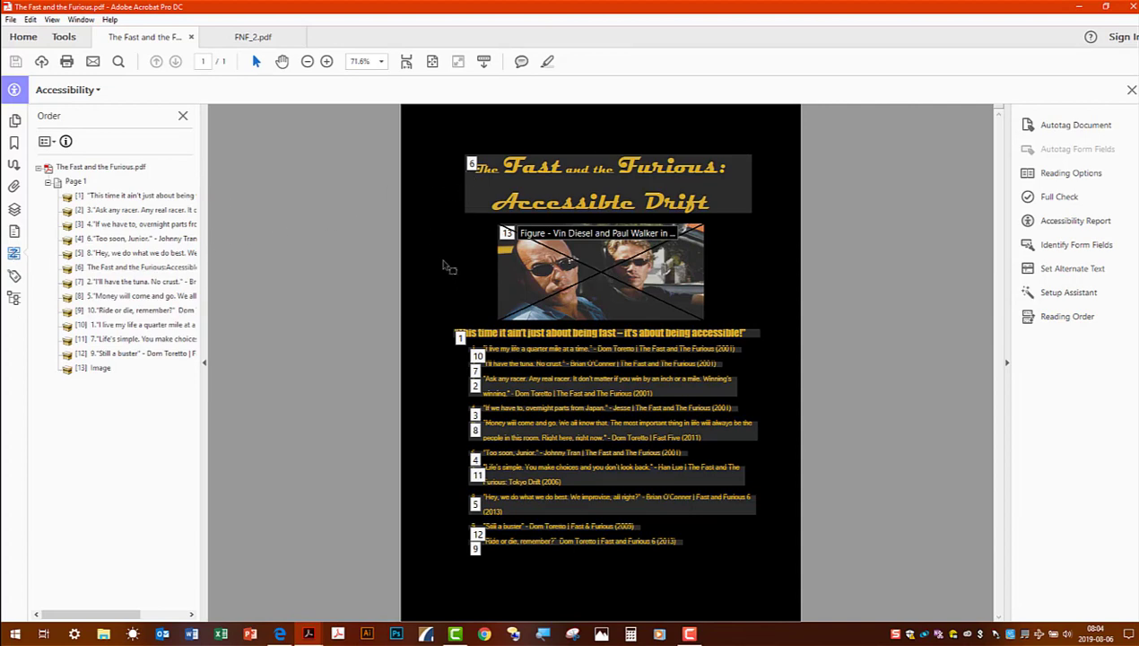
pyautogui.moveTo(436, 342)
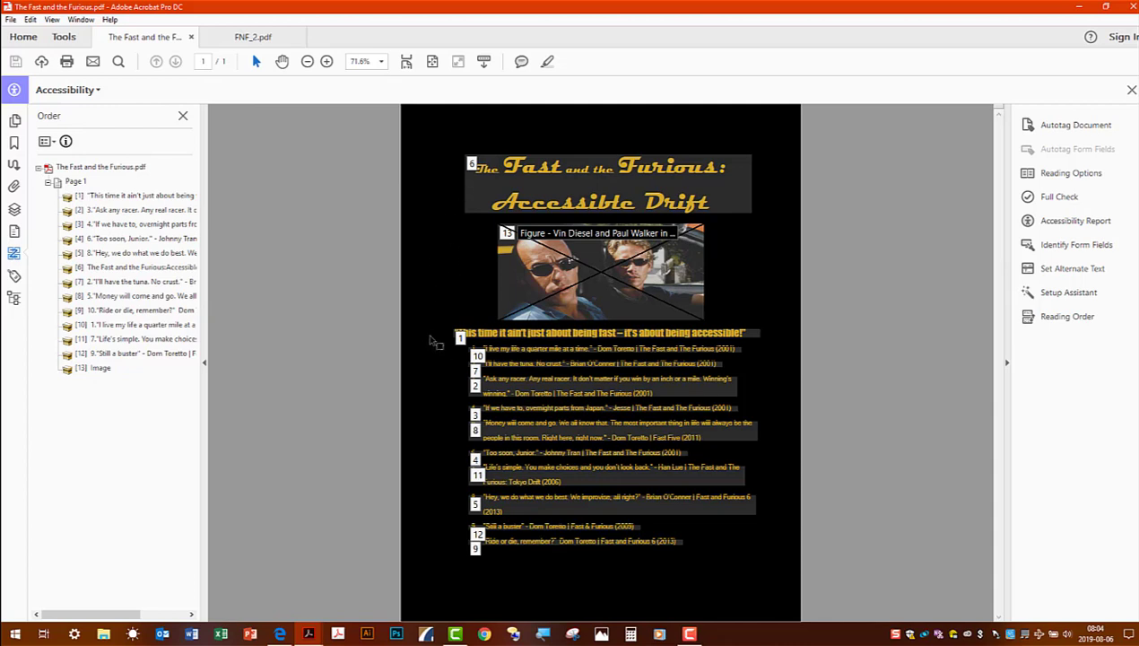
pyautogui.moveTo(428, 339)
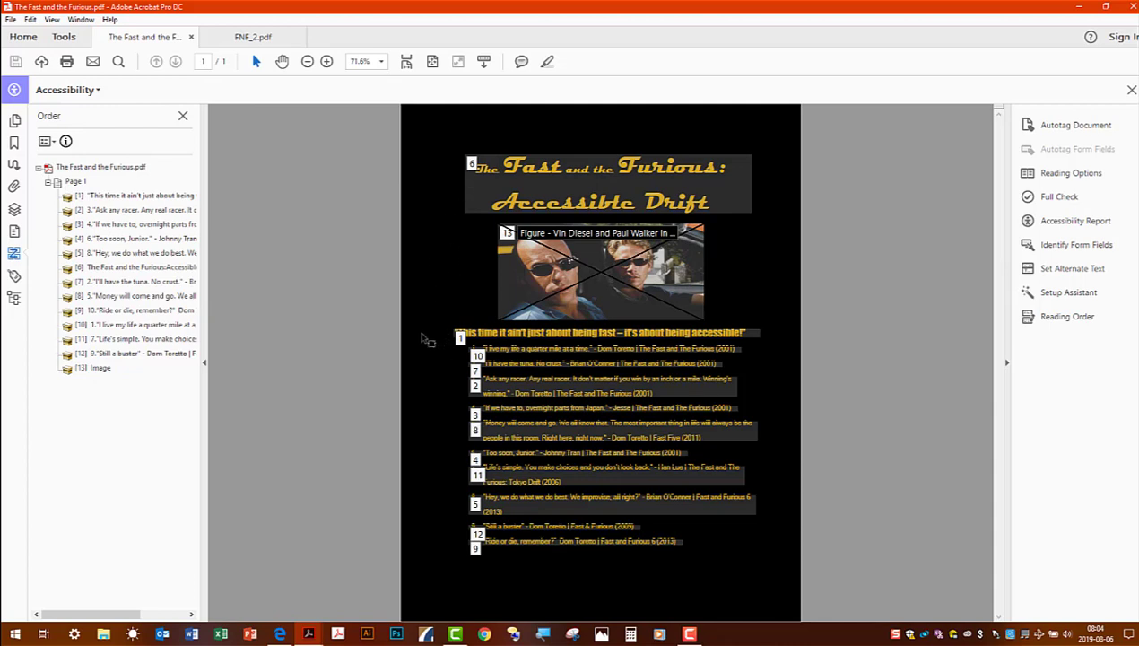
pyautogui.moveTo(463, 375)
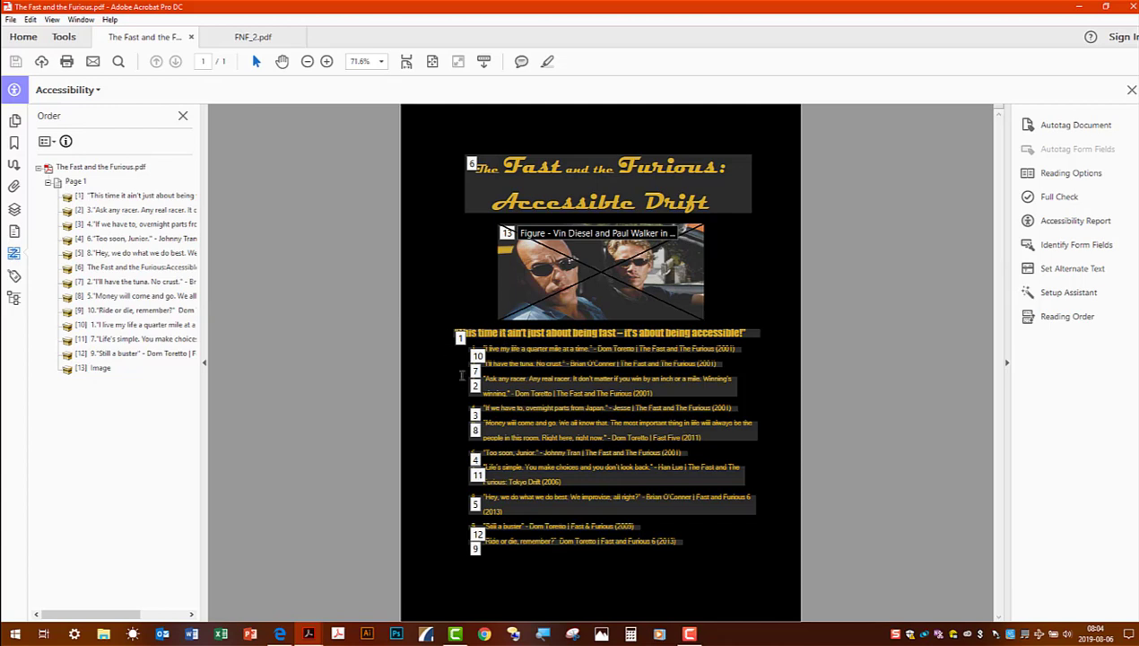
pyautogui.moveTo(479, 183)
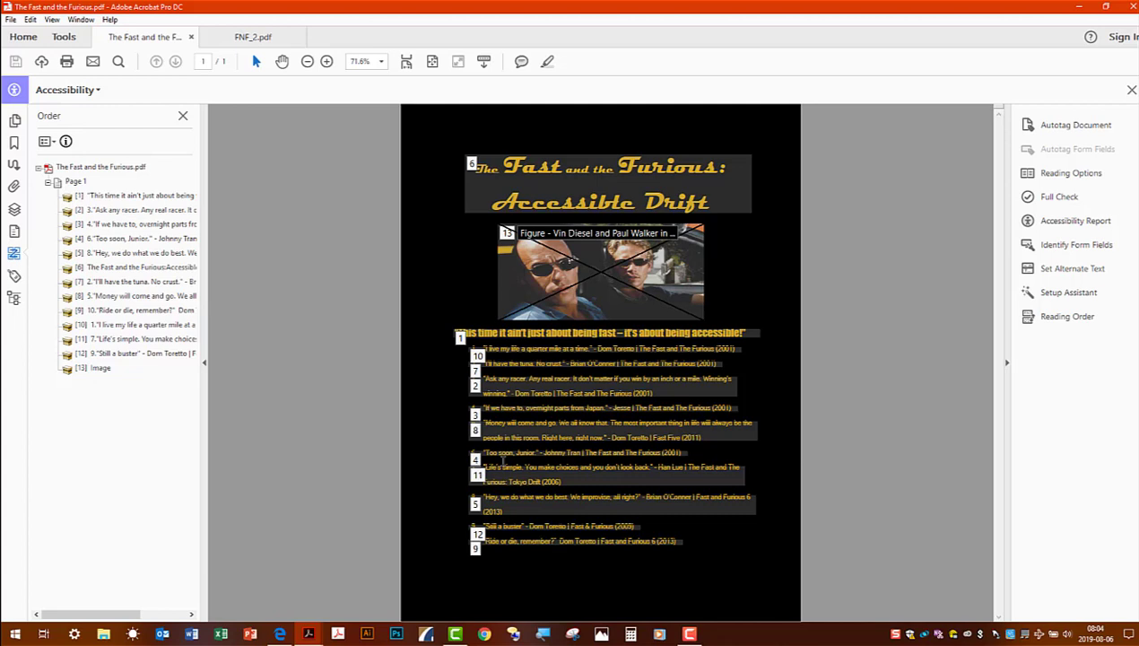
pyautogui.moveTo(448, 206)
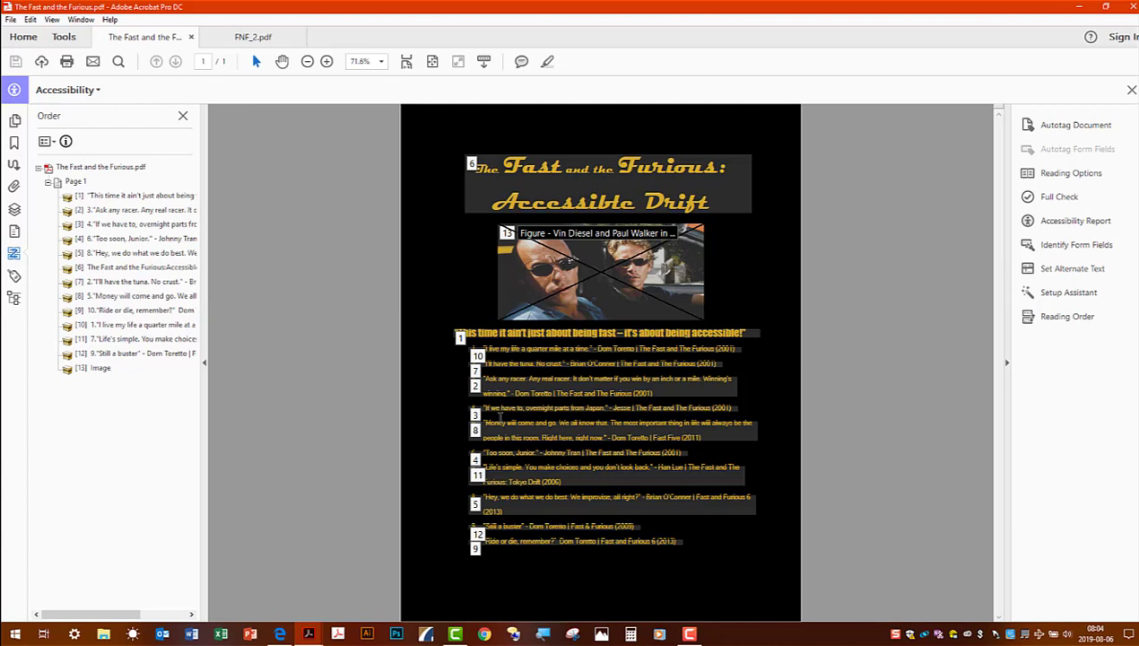
pyautogui.moveTo(263, 409)
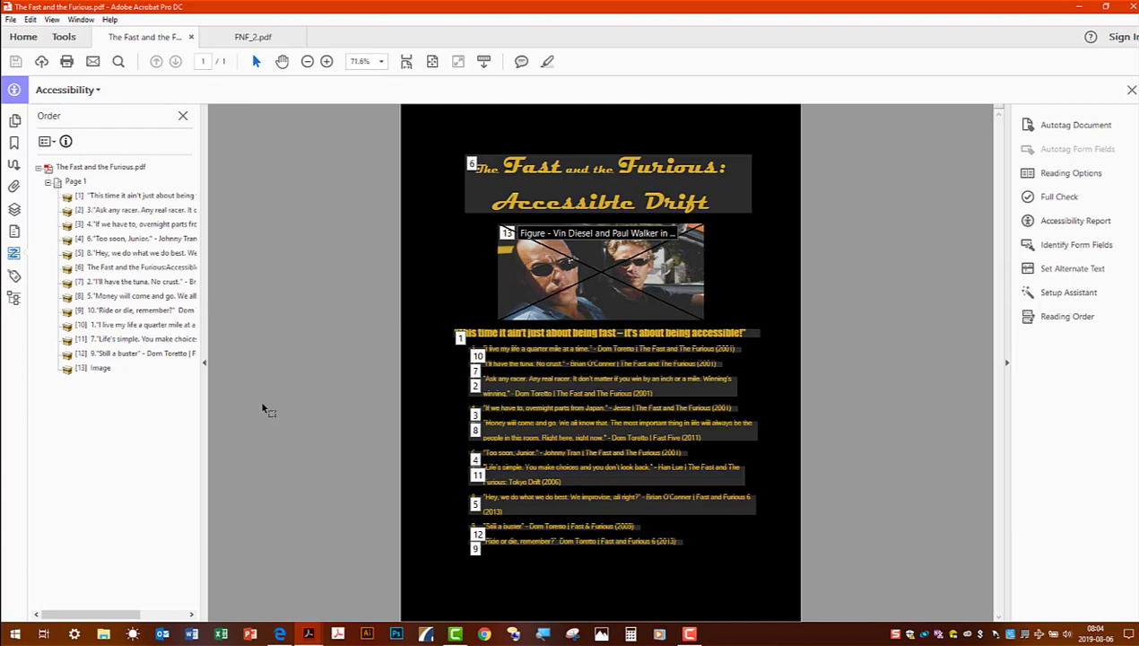
pyautogui.moveTo(491, 179)
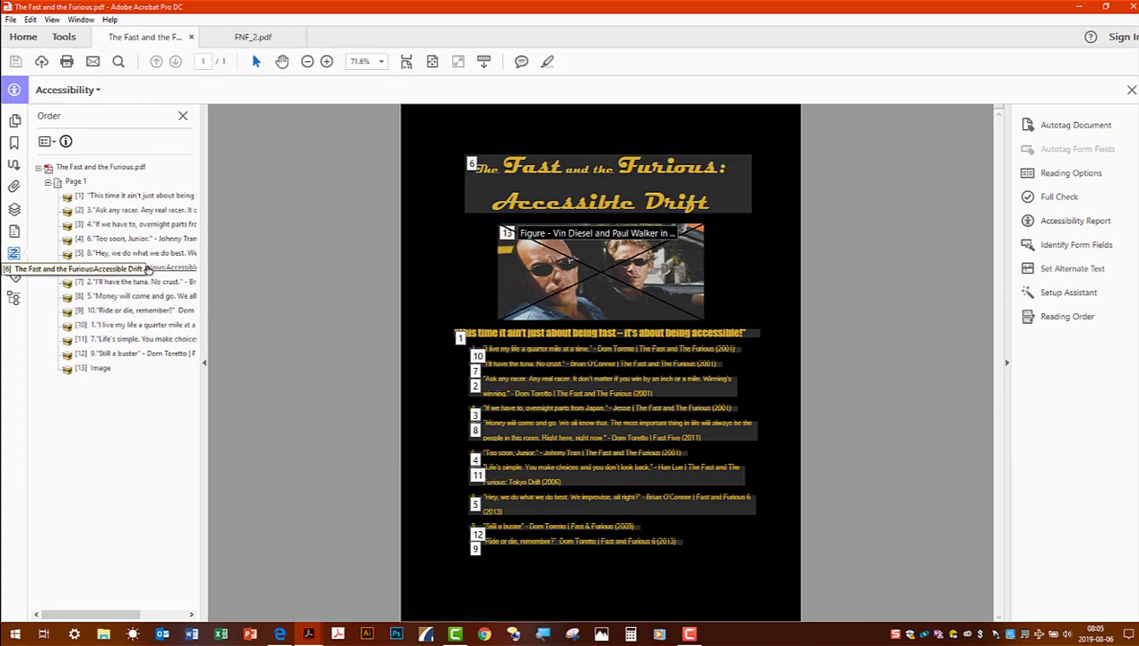
# - Move the title entry first on Page 1 in the Order panel, then choose Reading Order
pyautogui.click(140, 268)
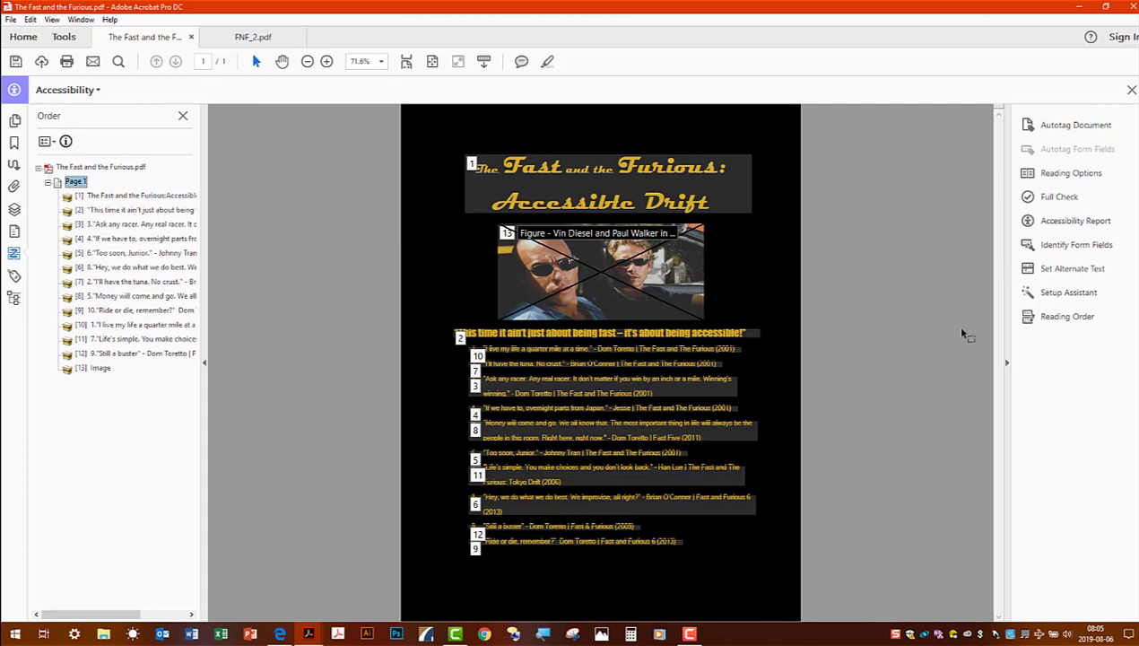
pyautogui.click(1066, 315)
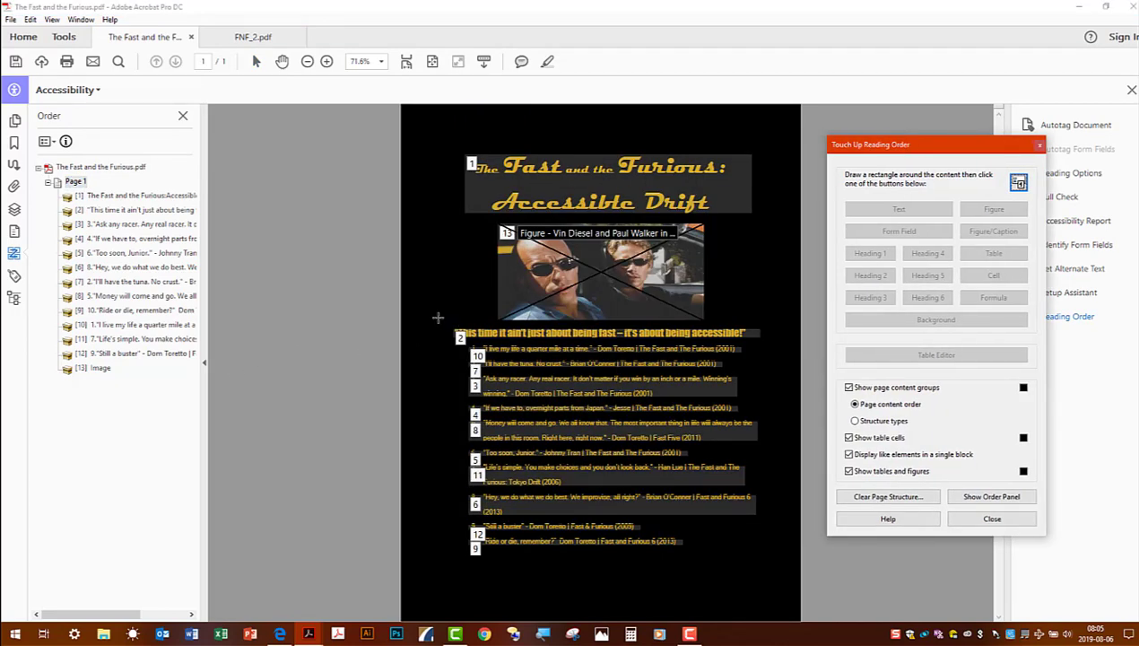
# - Tag the tagline and quote list as one reading-order block with a selection rectangle
pyautogui.moveTo(452, 316); pyautogui.dragTo(757, 477)
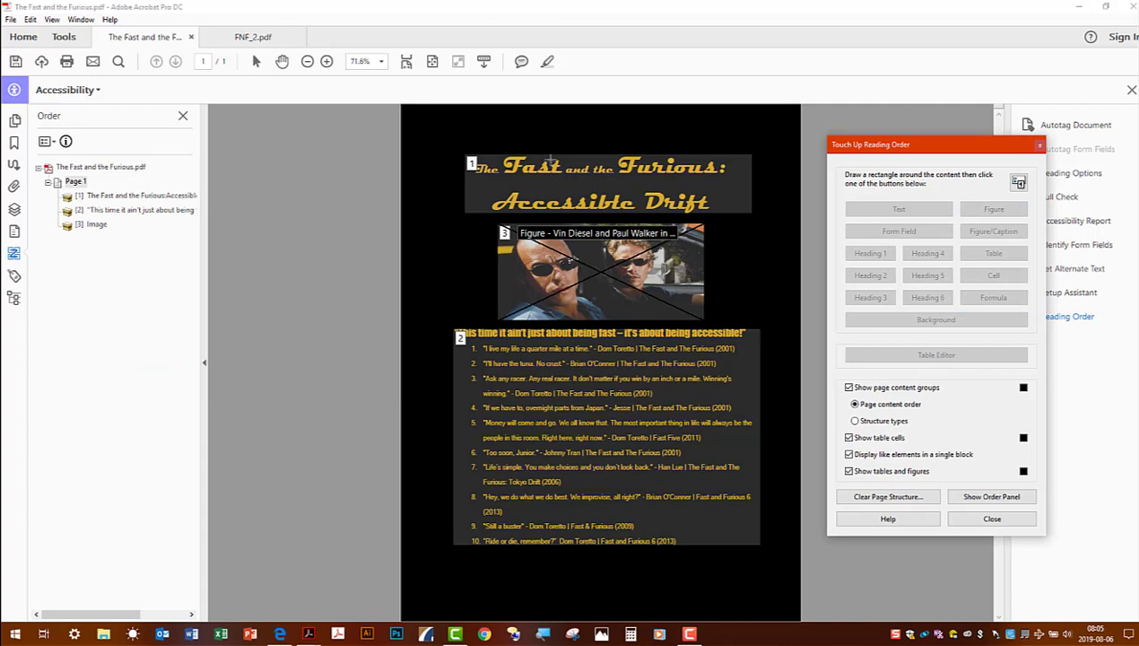
pyautogui.moveTo(470, 193)
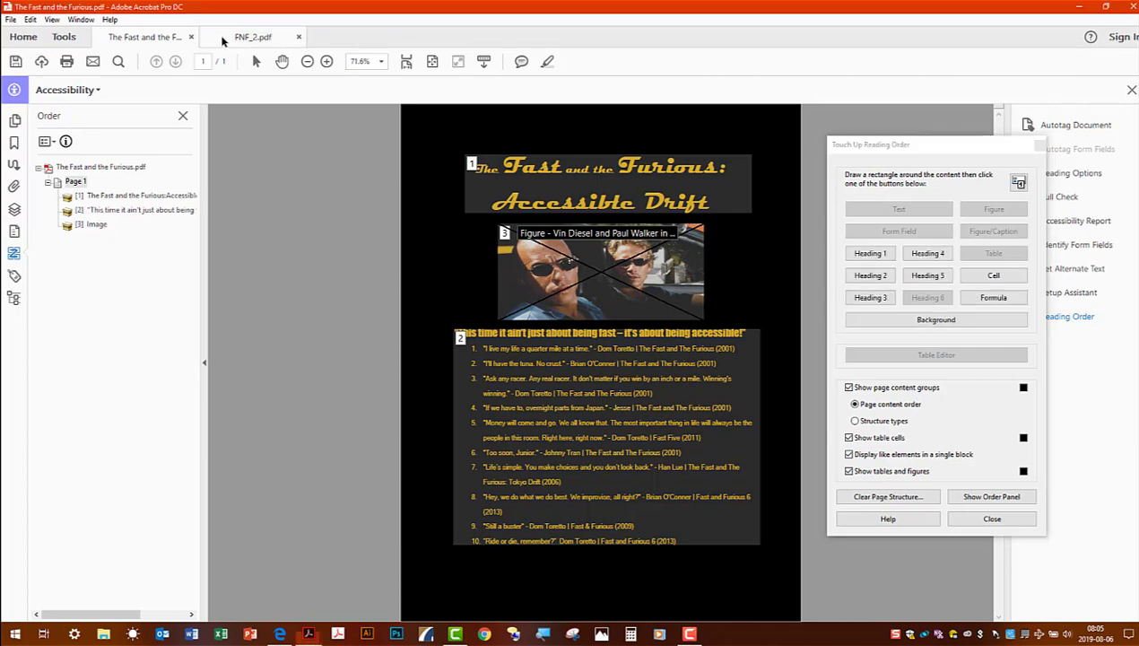
# - Switch to the FNF_2.pdf document
pyautogui.click(251, 36)
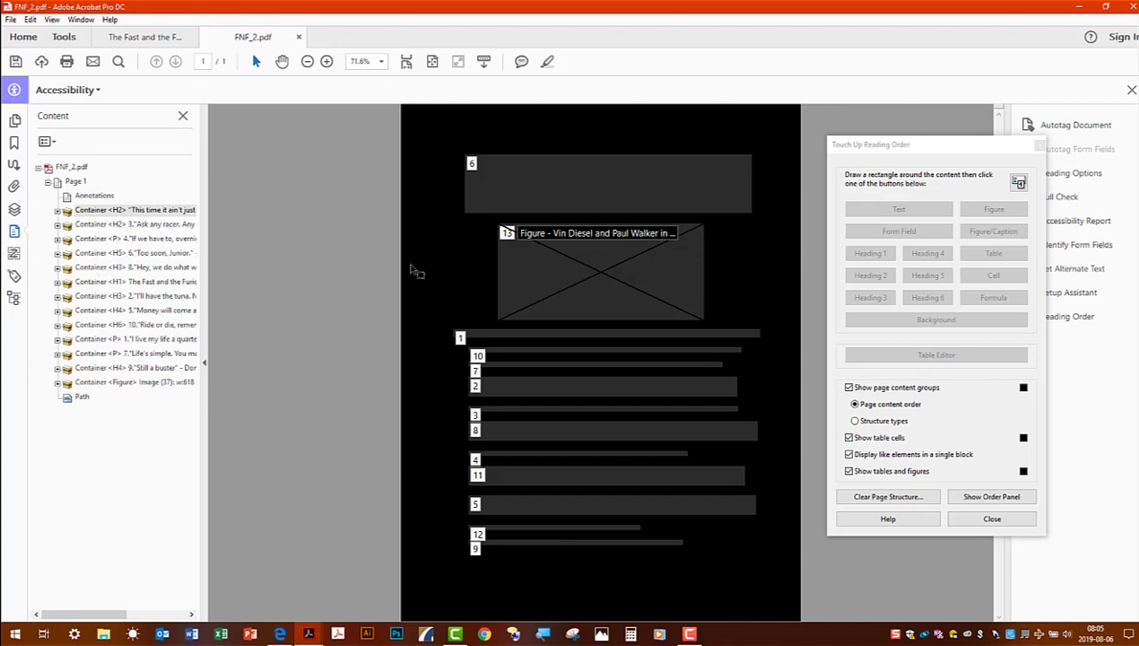
pyautogui.moveTo(473, 311)
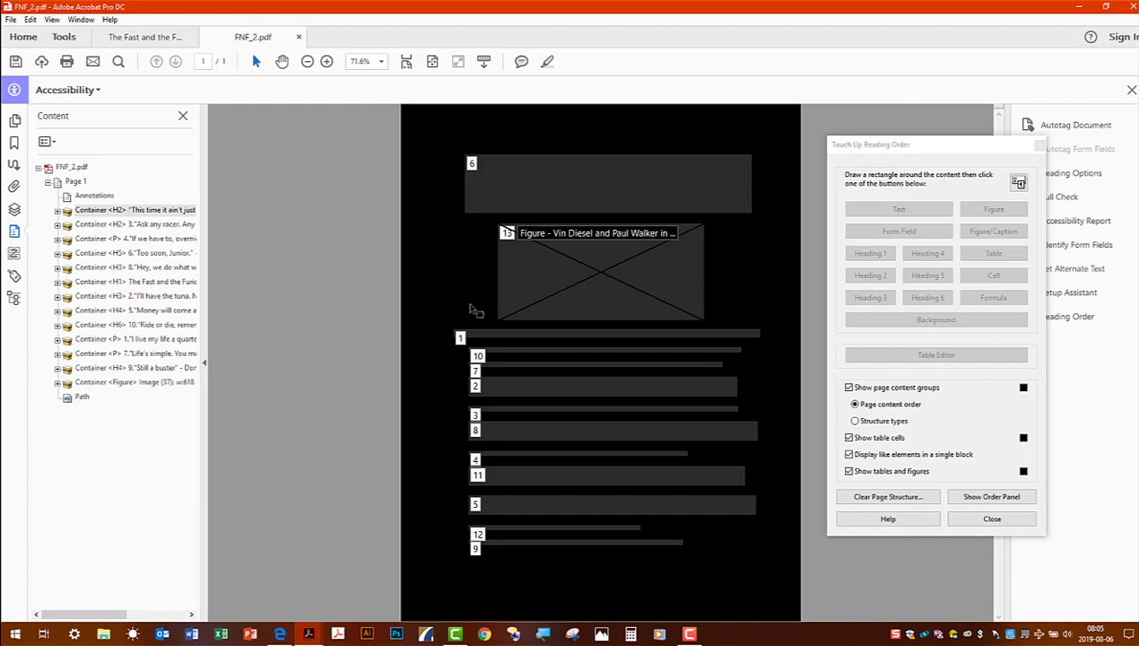
pyautogui.moveTo(470, 244)
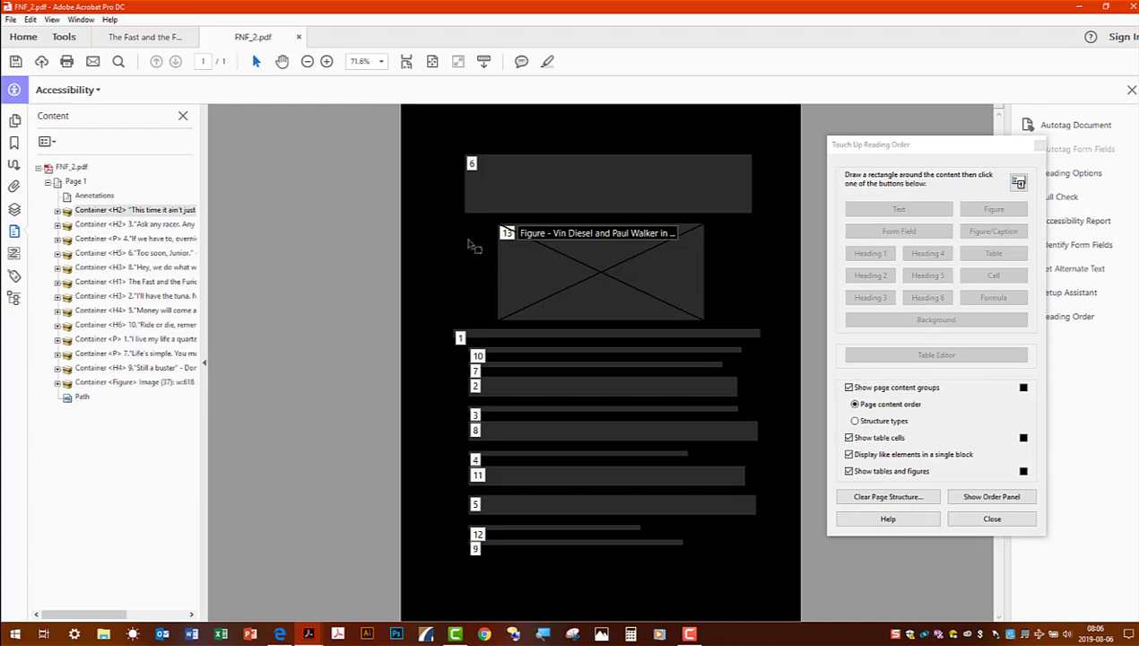
pyautogui.moveTo(319, 348)
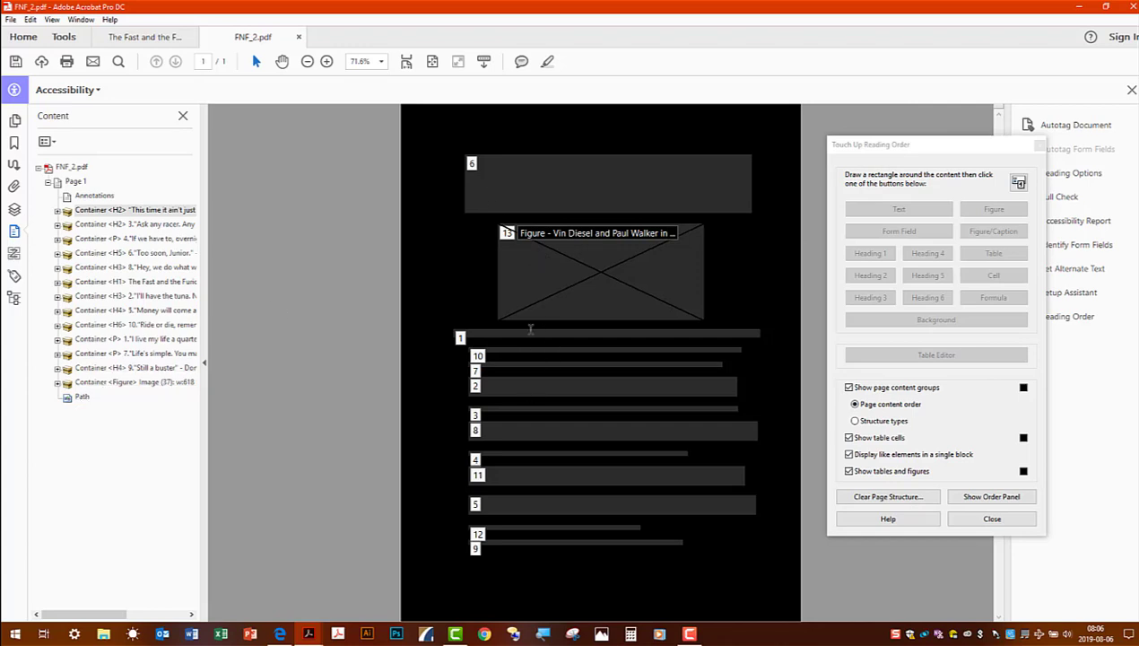
pyautogui.moveTo(366, 391)
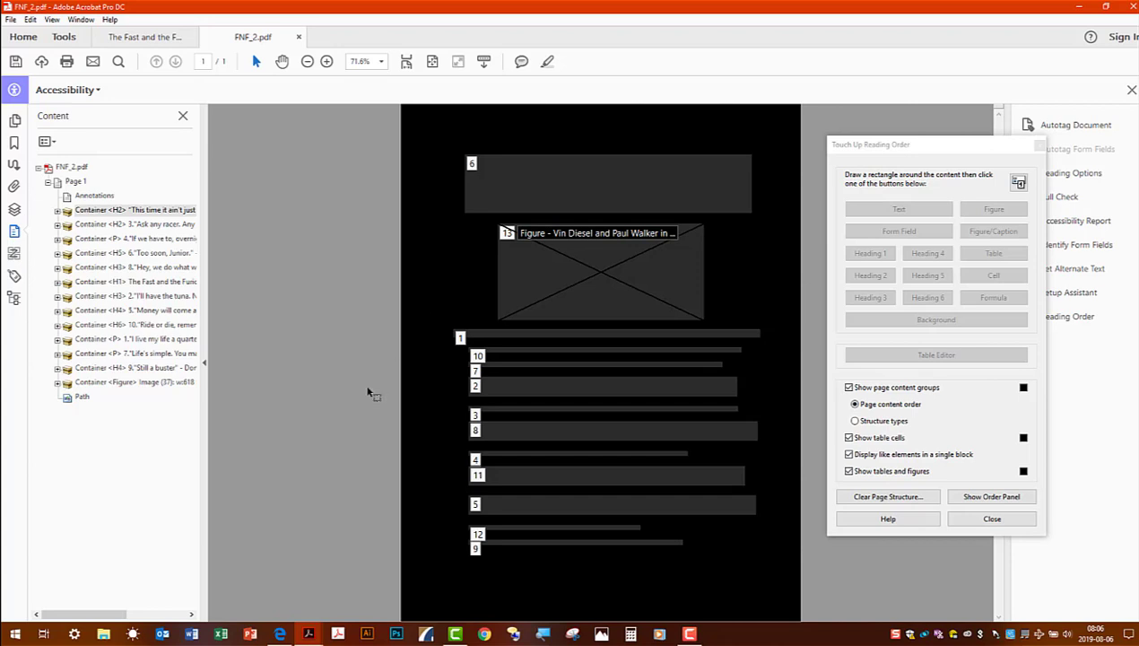
pyautogui.moveTo(455, 457)
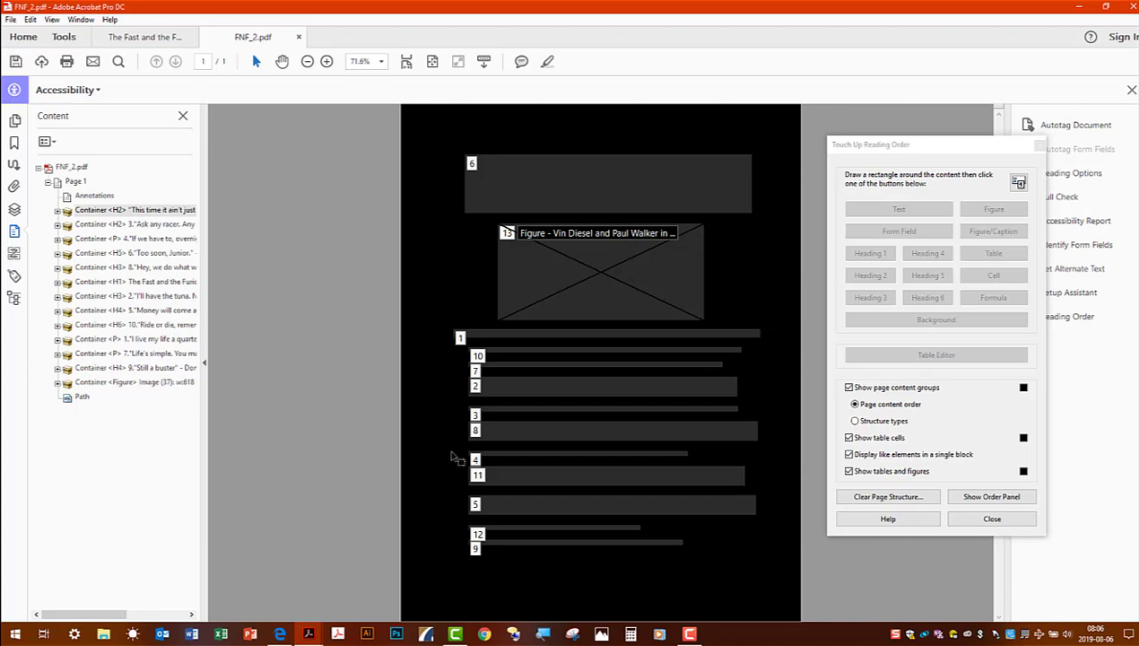
# - Select the Path background element in FNF_2's Content panel for reordering
pyautogui.click(83, 396)
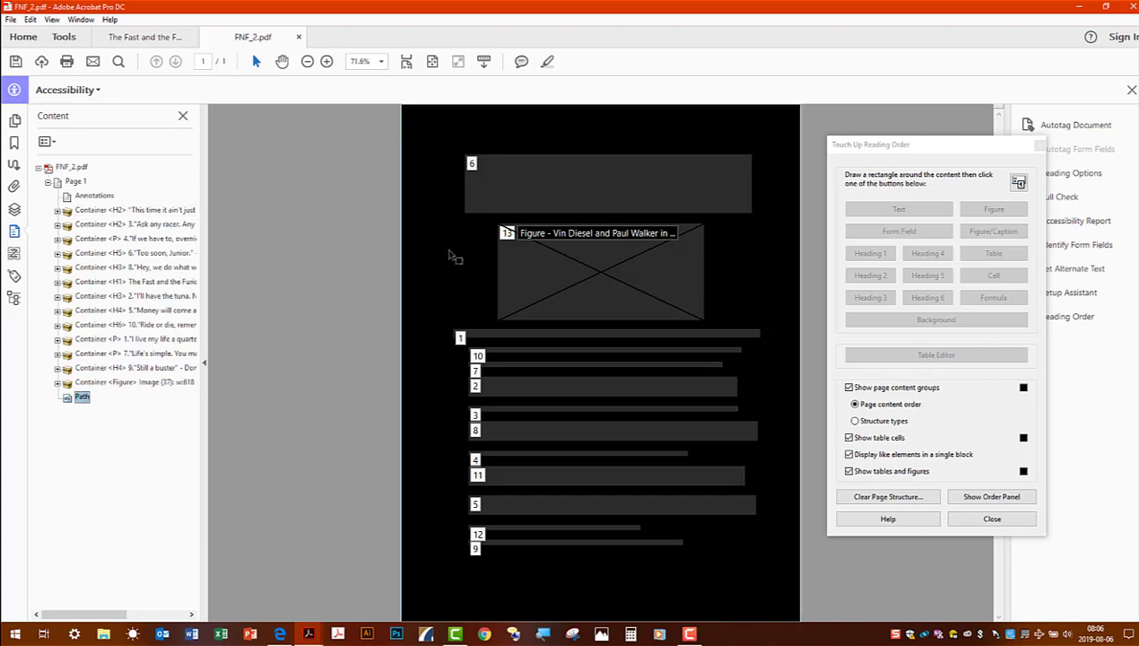
pyautogui.moveTo(570, 565)
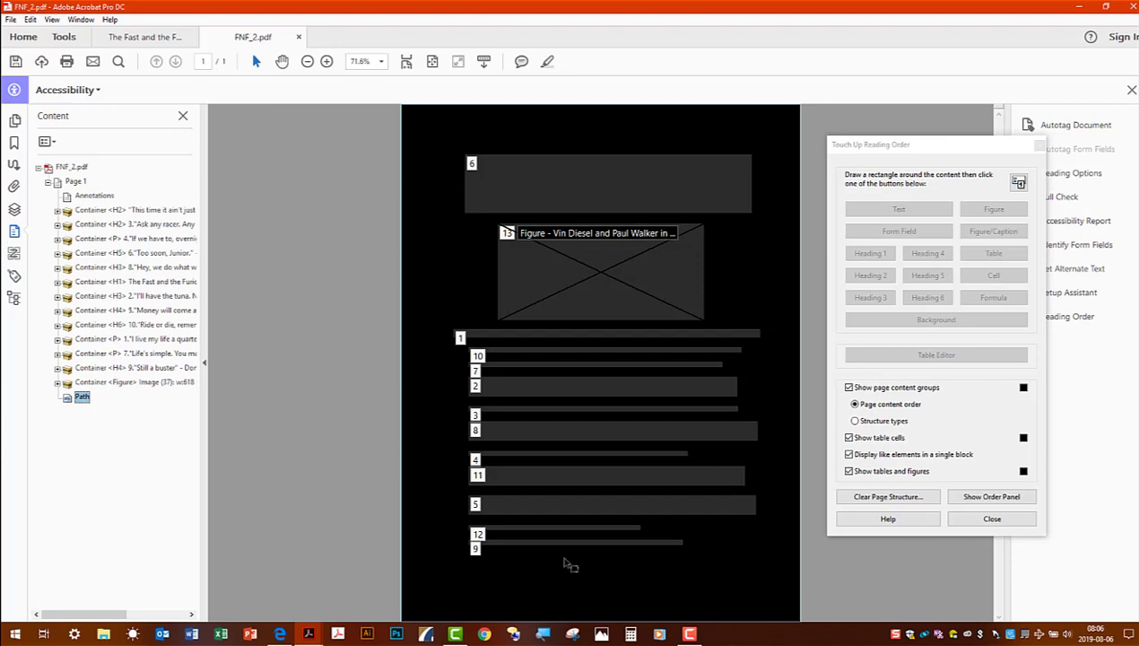
pyautogui.moveTo(491, 312)
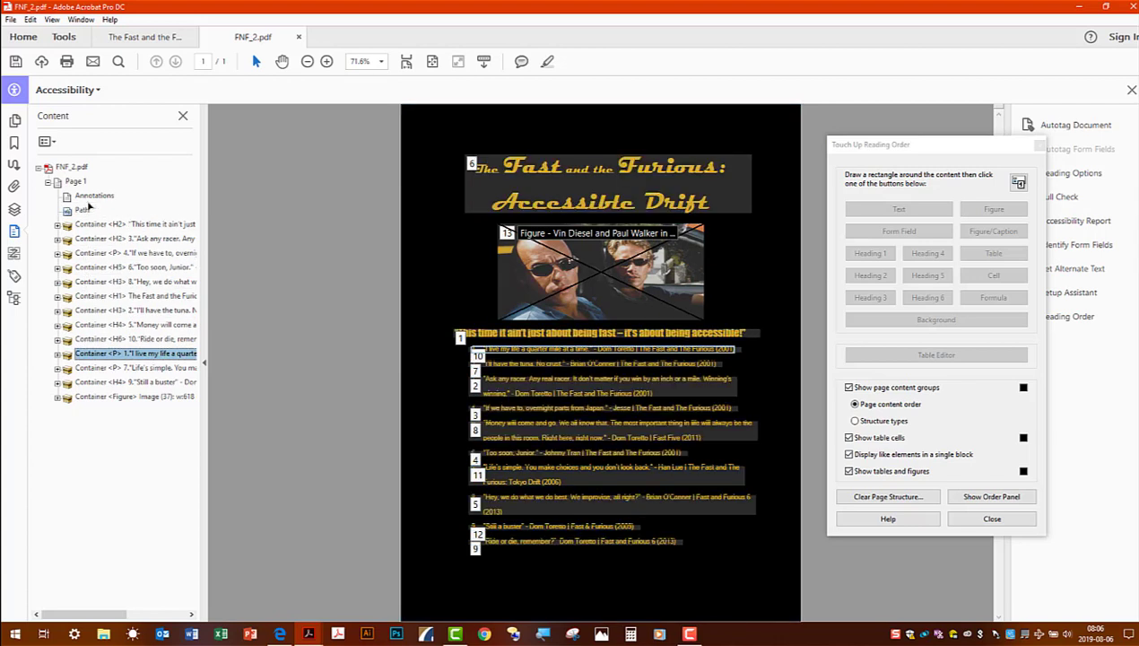
pyautogui.moveTo(369, 341)
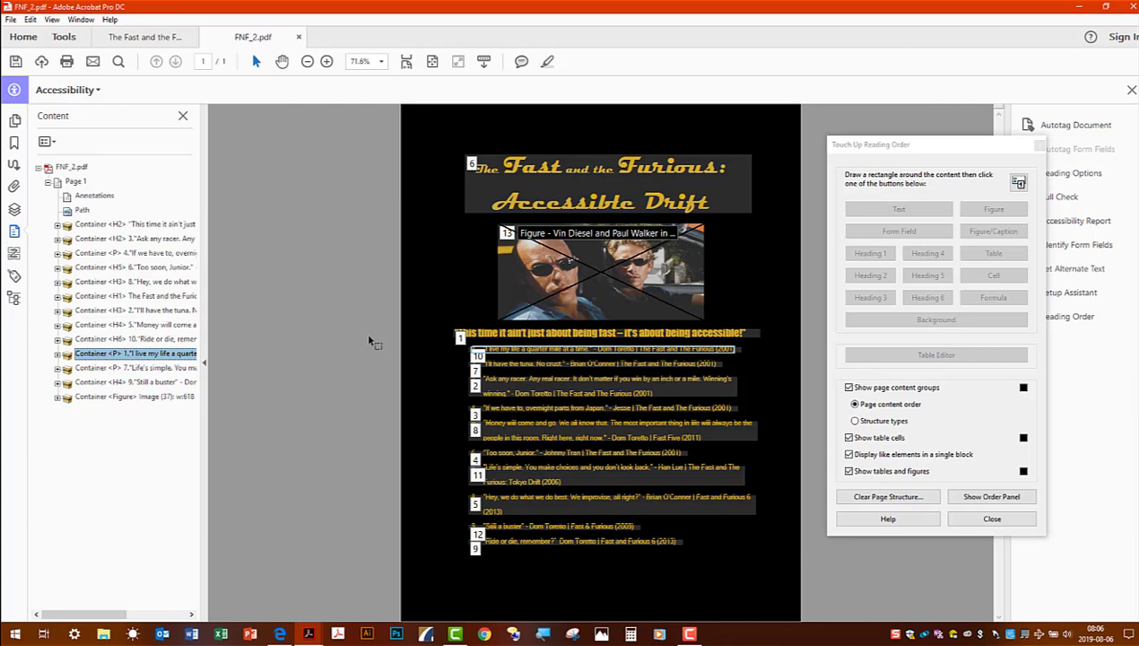
pyautogui.moveTo(473, 600)
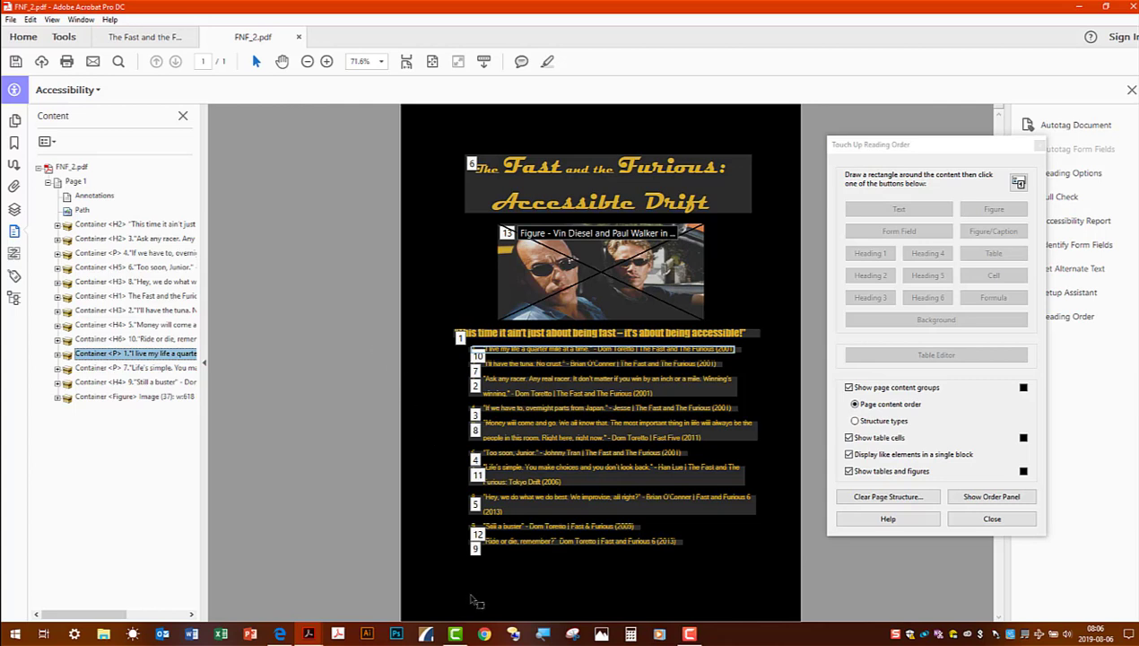